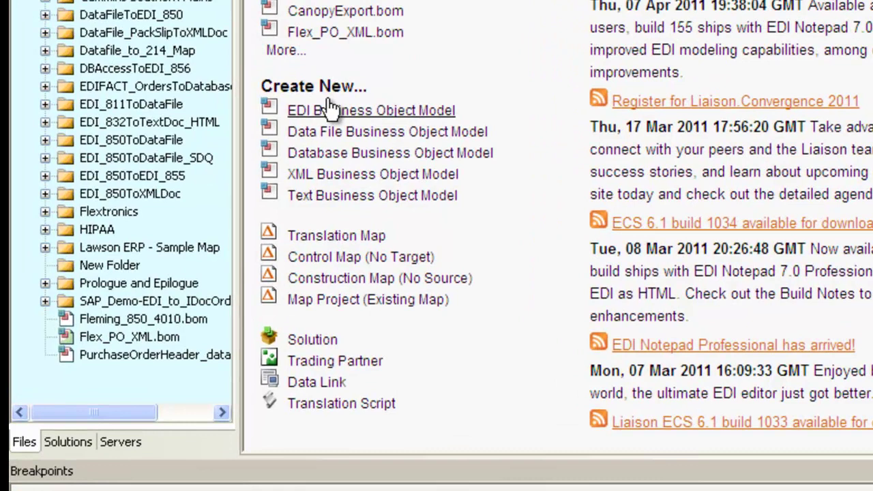
Create an EDI business object model from the predefined Flextronics 850 Purchase Order model.
click(371, 110)
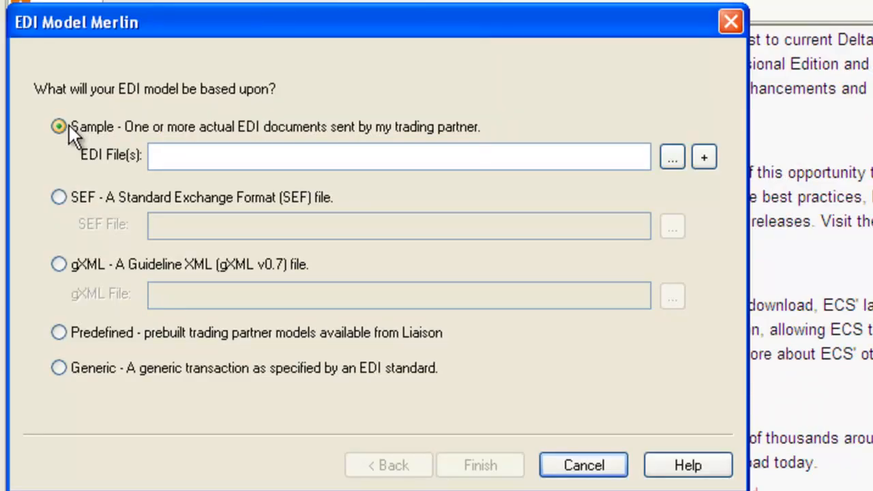
click(60, 328)
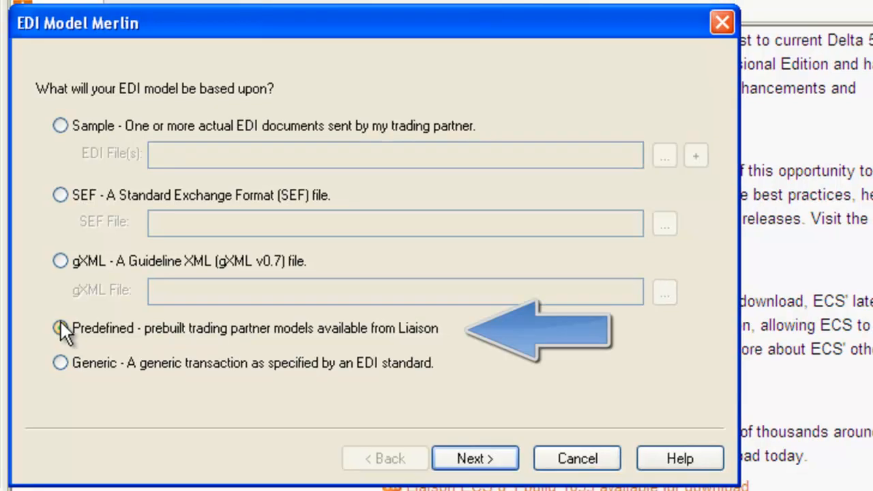
click(61, 328)
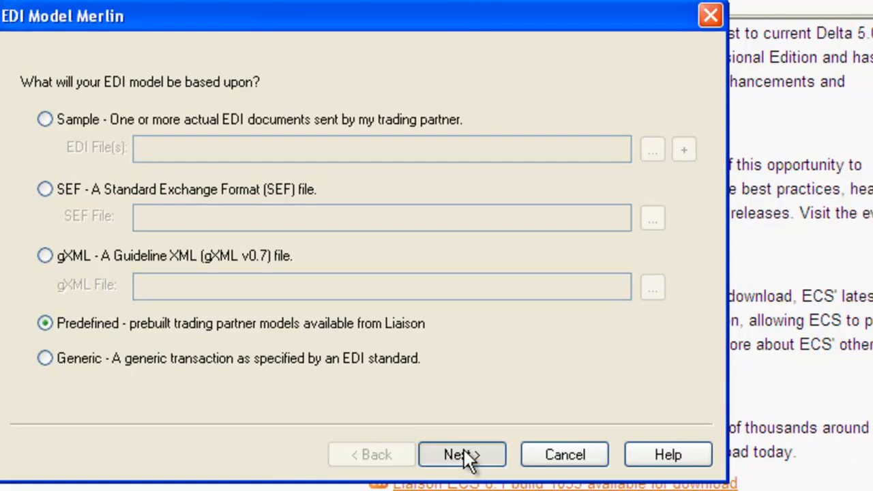
click(462, 455)
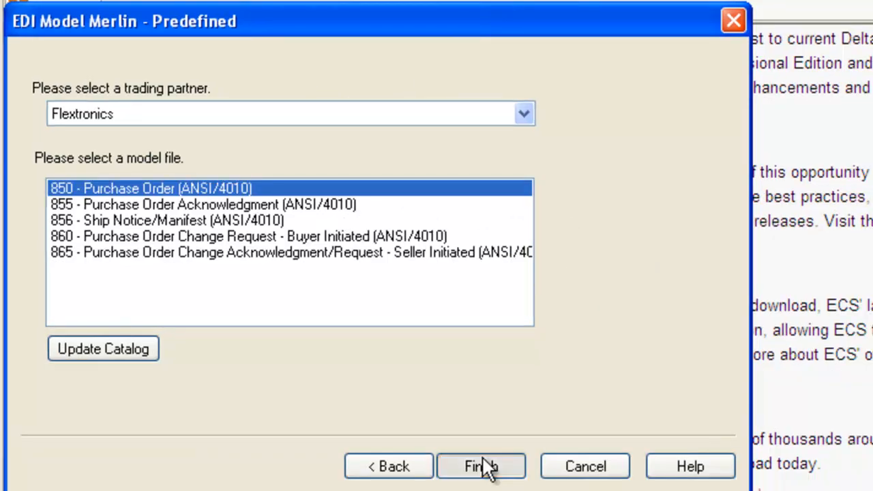
click(480, 466)
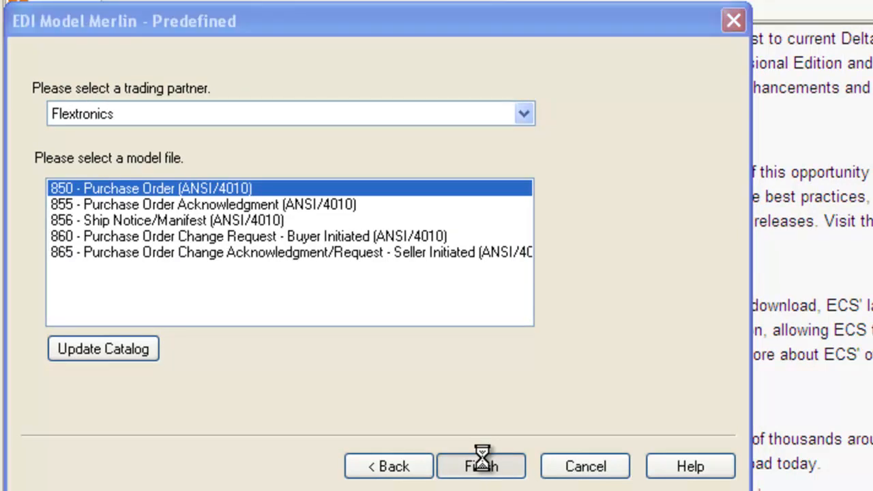
Use SampleDataFile_PO as the sample file, with column names and multiple record types.
click(481, 466)
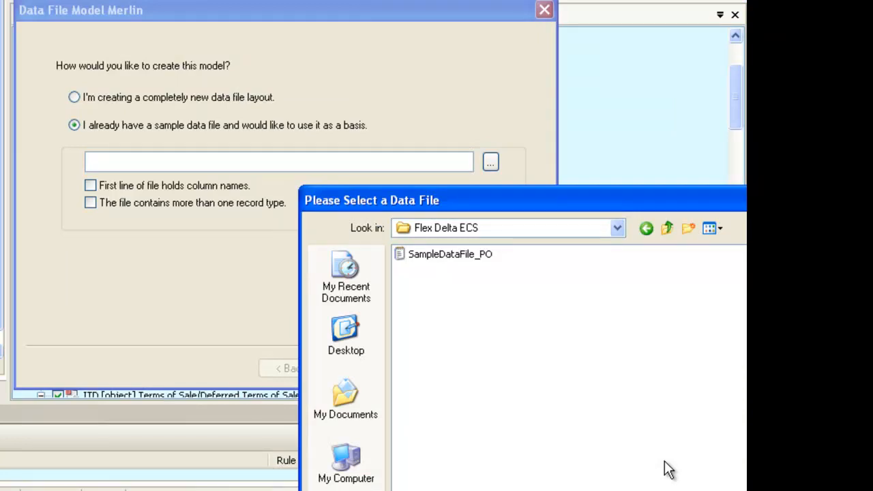
double_click(450, 254)
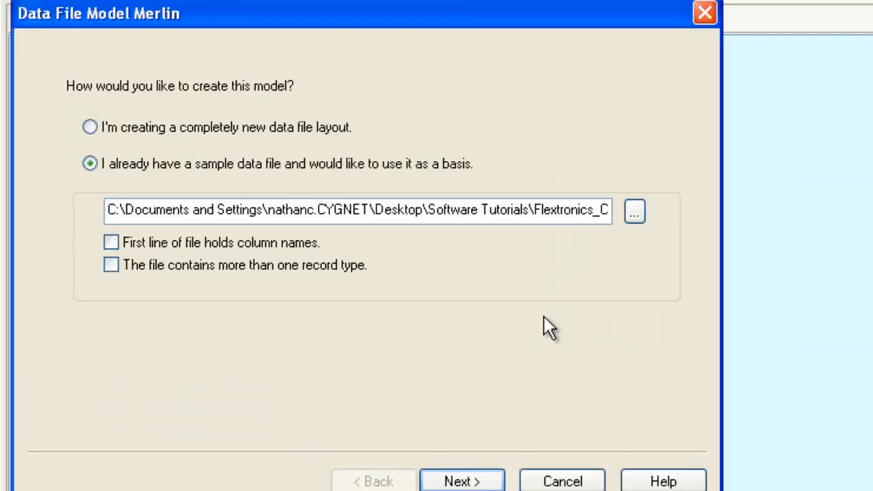
click(111, 242)
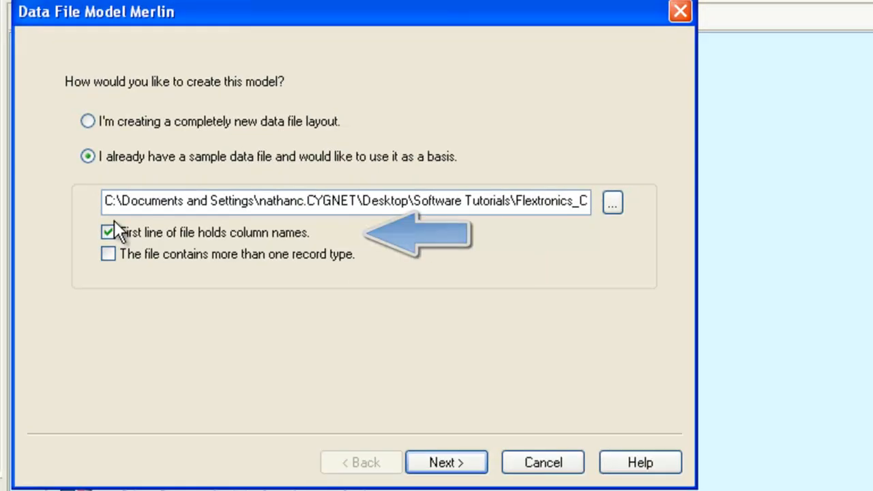
mouse_move(109, 254)
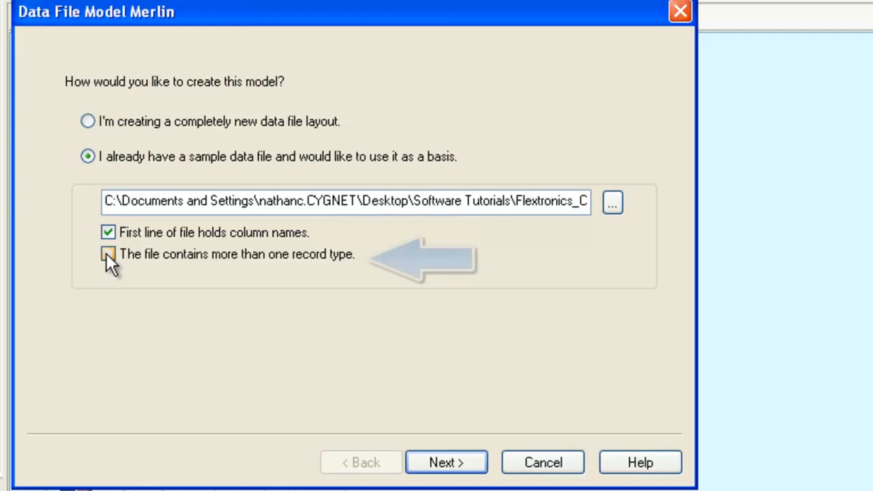
click(107, 254)
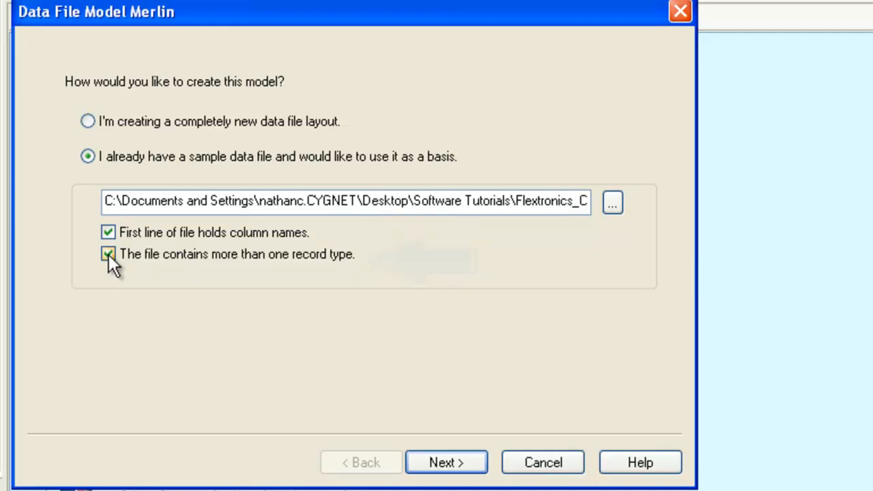
click(447, 462)
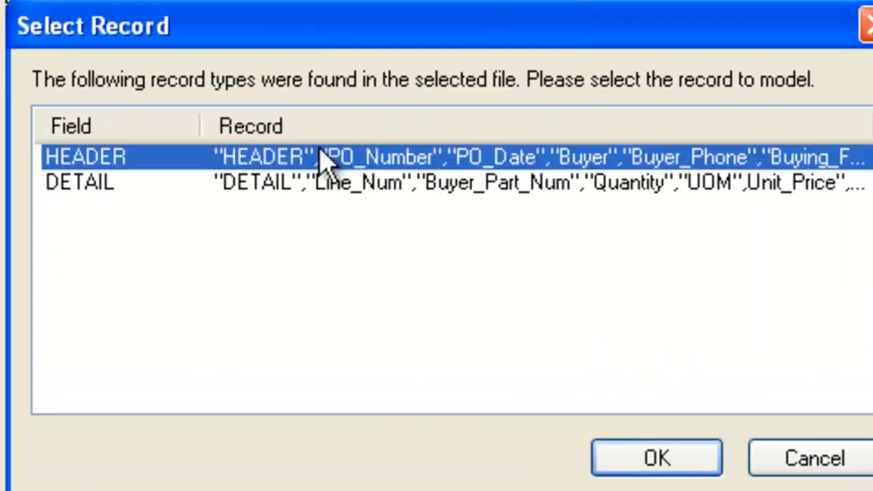
Define the comma-delimited HEADER record set and go on to add another record.
click(656, 458)
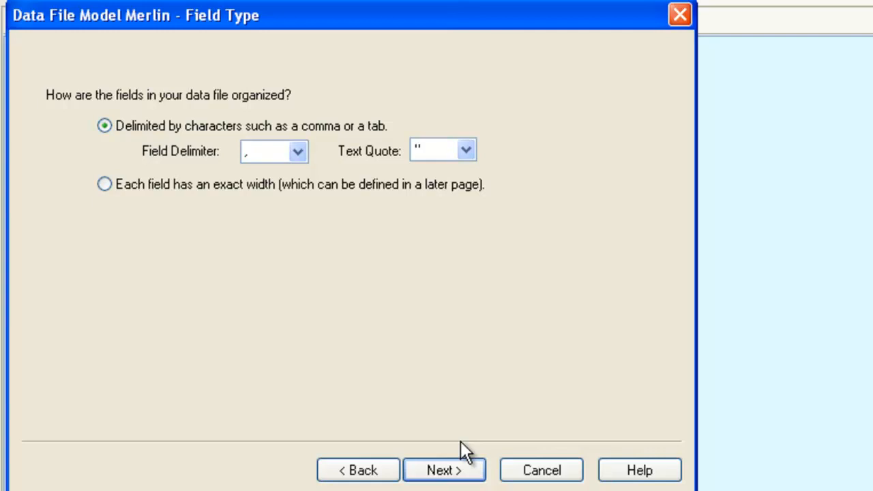
click(444, 470)
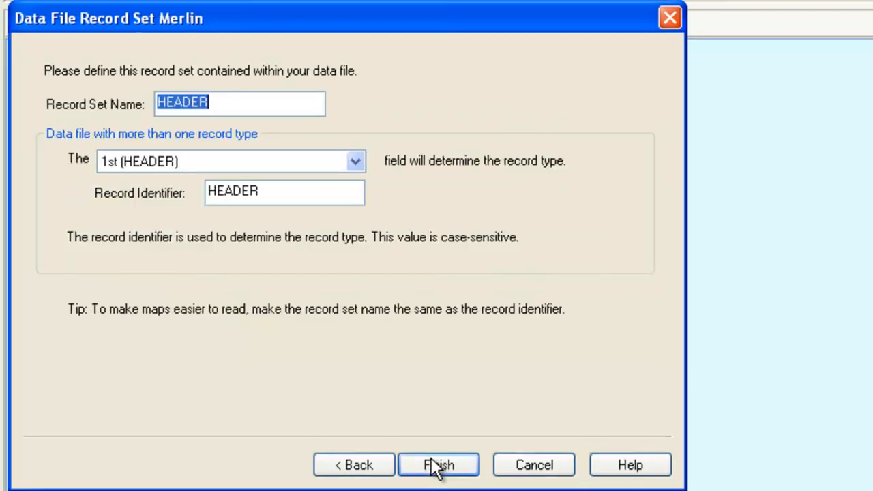
click(438, 464)
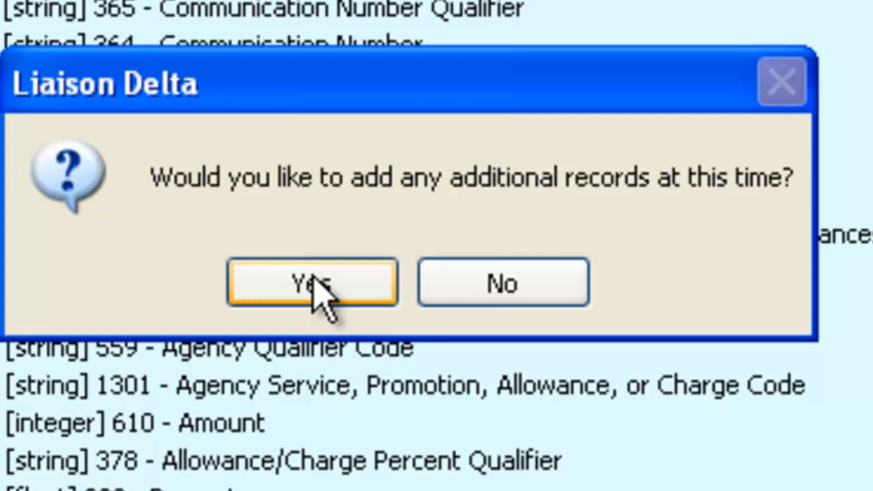
click(503, 283)
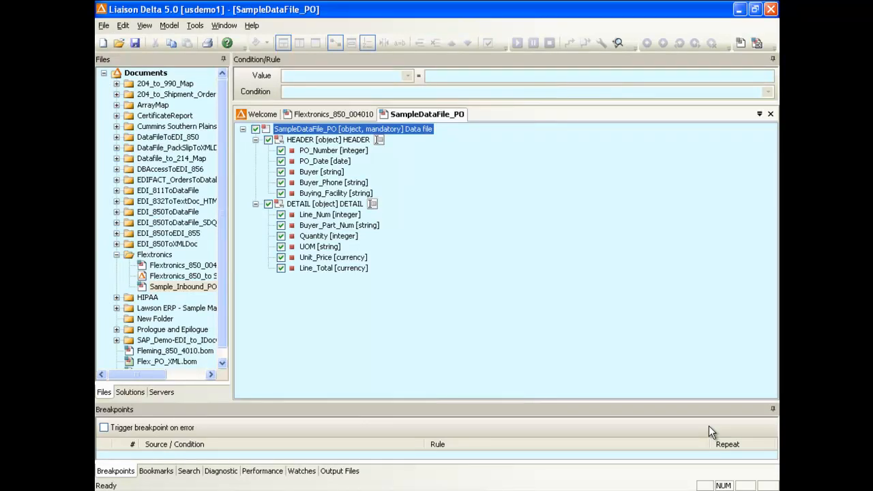
Create a new translation map document and begin choosing its source model.
click(103, 25)
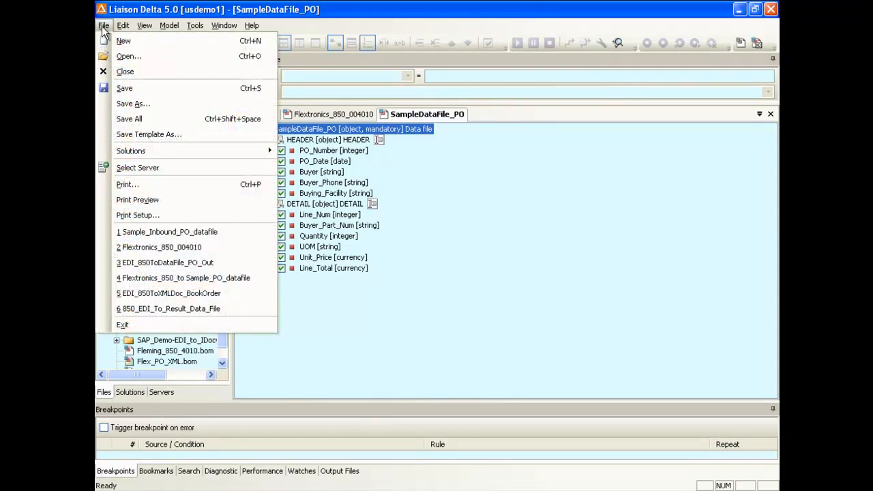
click(123, 40)
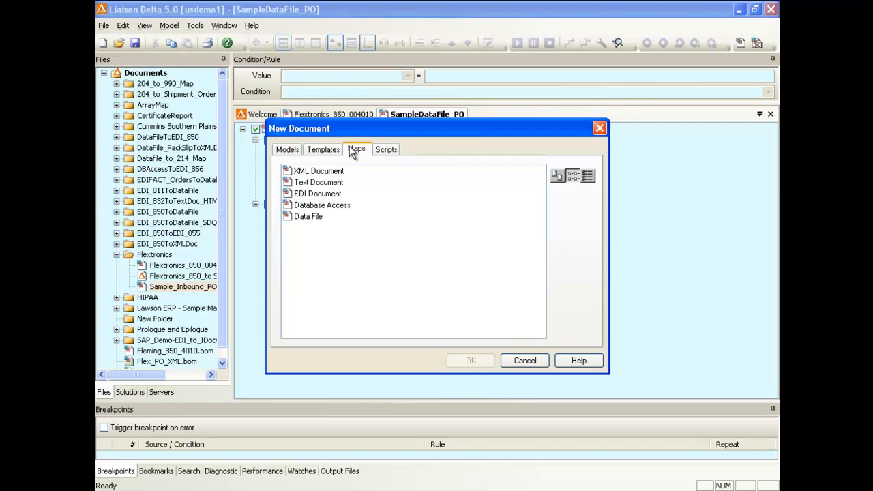
click(357, 149)
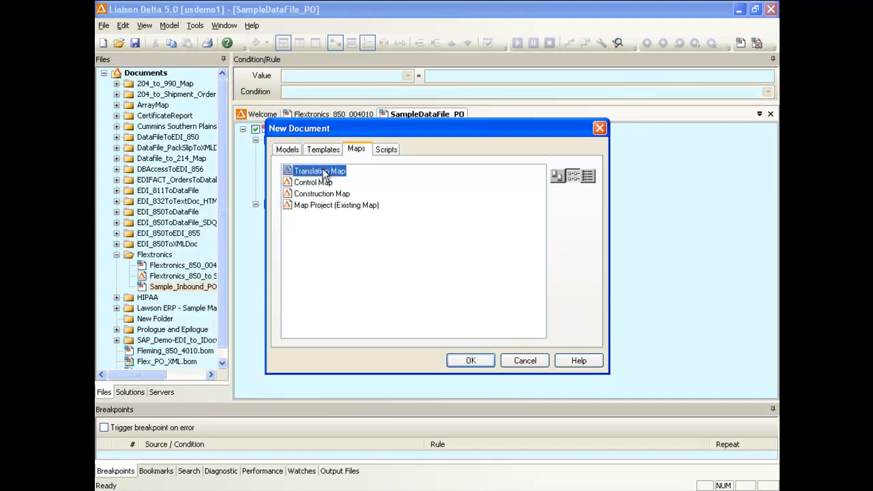
click(470, 361)
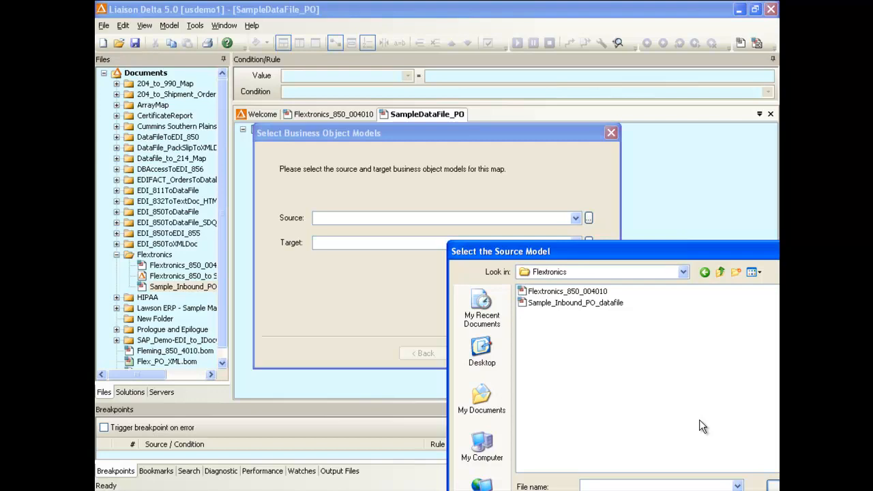
click(567, 291)
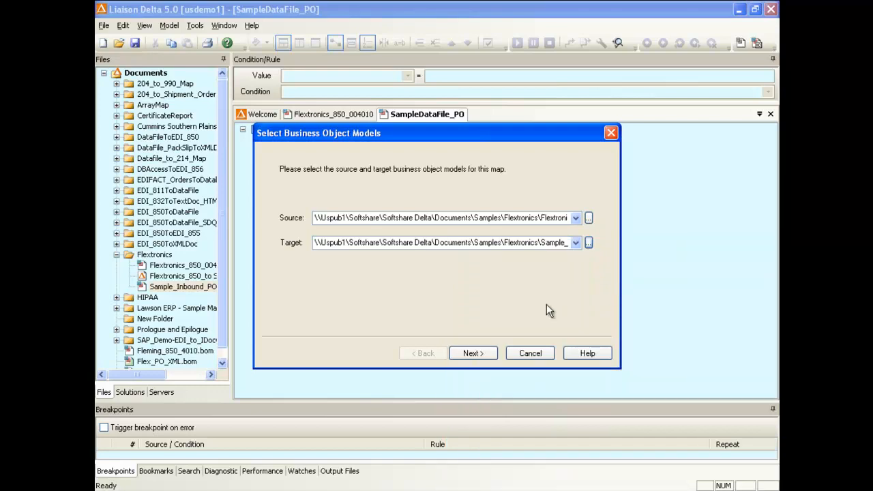
mouse_move(529, 324)
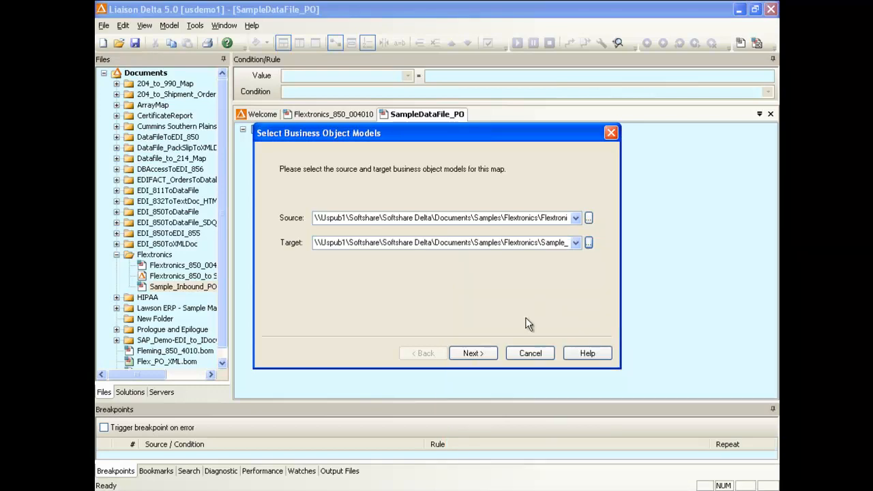
Create the map, link BEG03 to PO_Number, and give PO_Date a FormatDate expression.
click(473, 352)
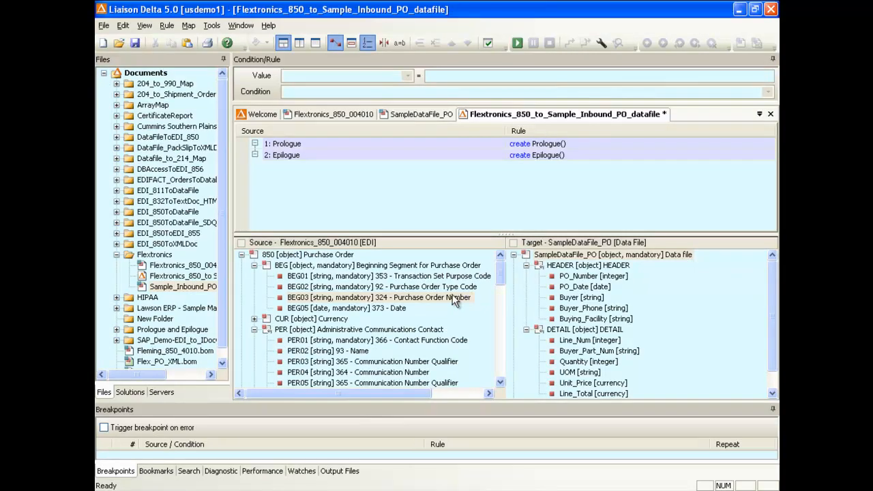
mouse_move(507, 302)
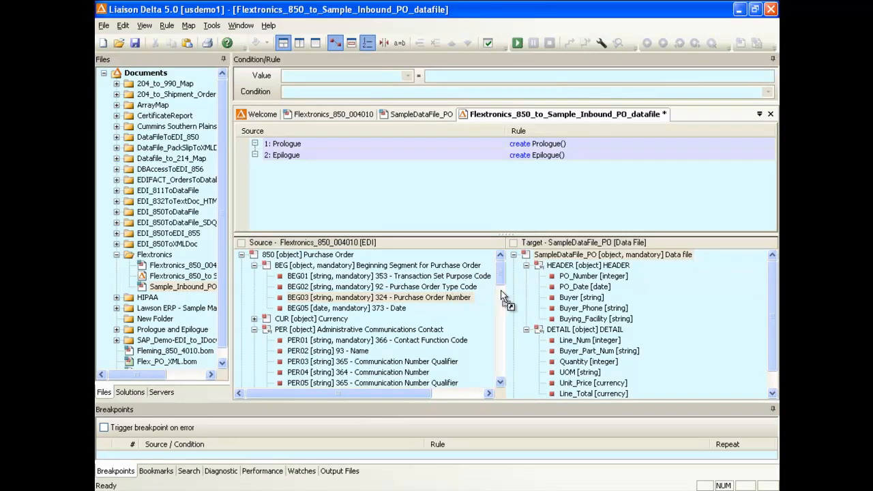
click(593, 275)
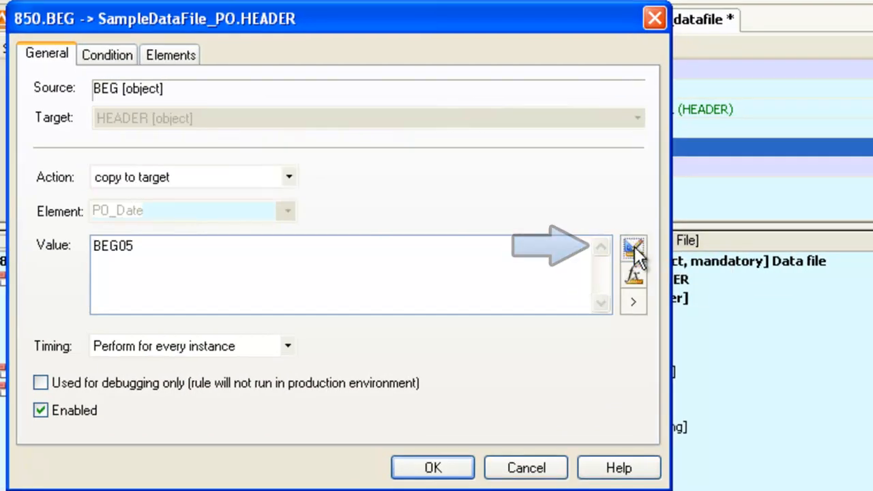
click(633, 249)
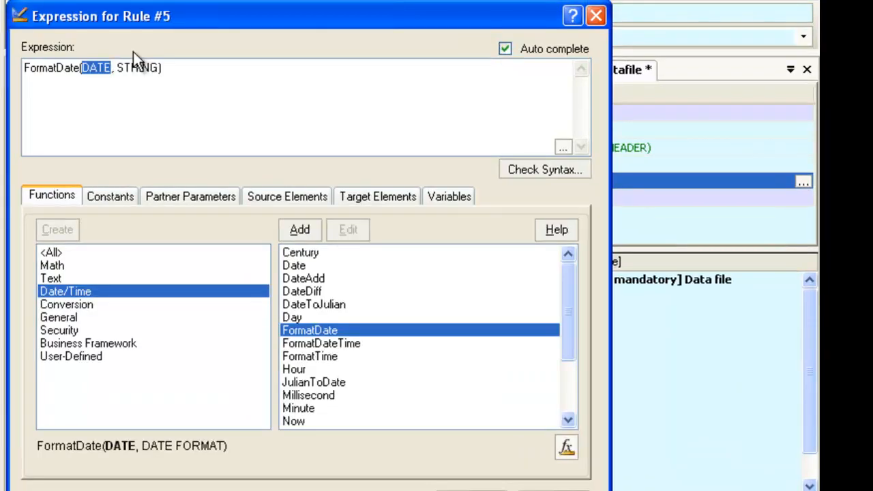
click(287, 197)
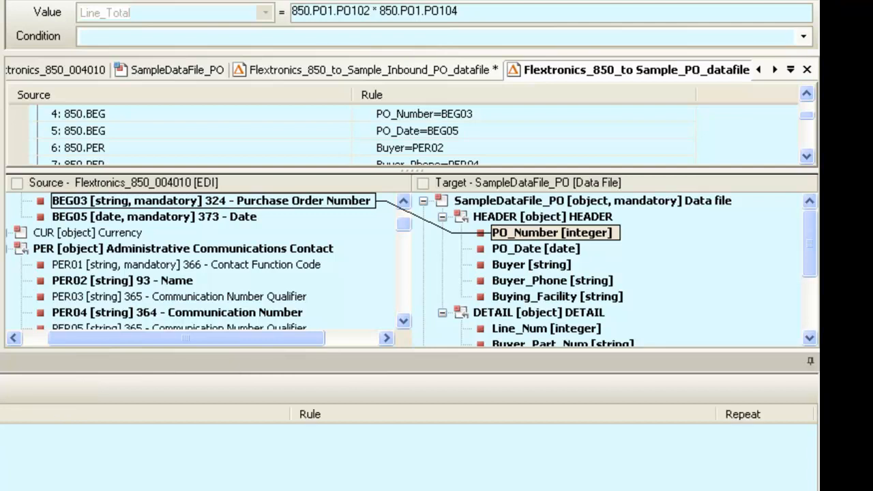
mouse_move(433, 217)
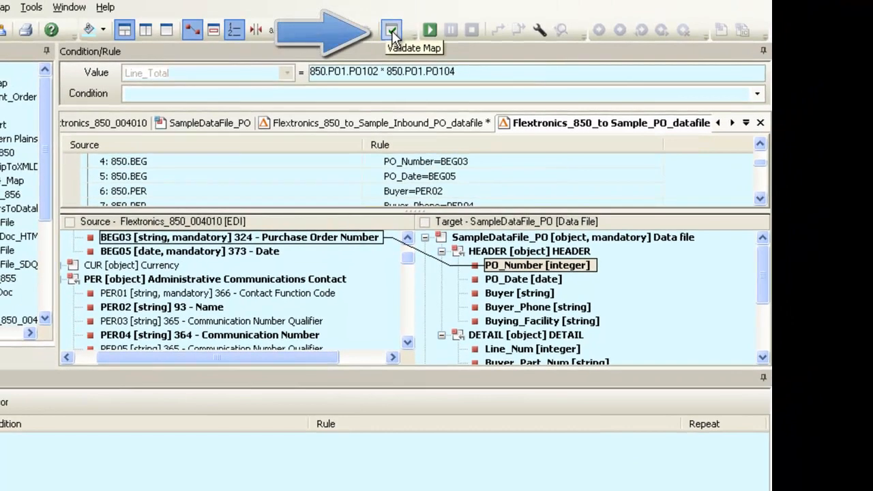
Run Validate Map from the toolbar to check the map for errors.
click(392, 29)
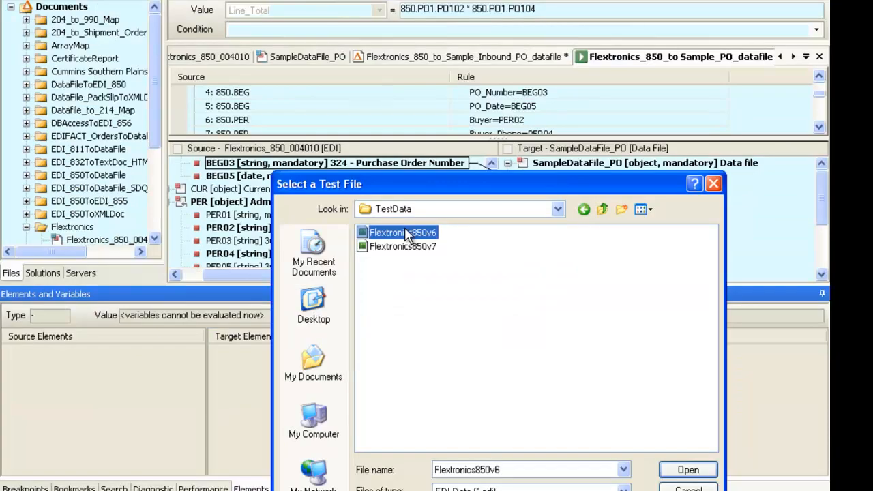
Test the map on Flextronics850v6 and Flextronics850v7, closing each output afterwards.
click(688, 470)
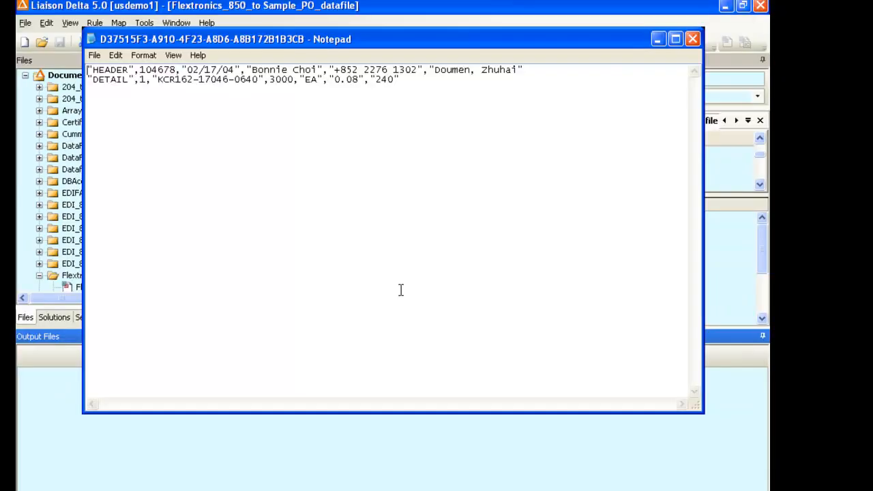
click(693, 38)
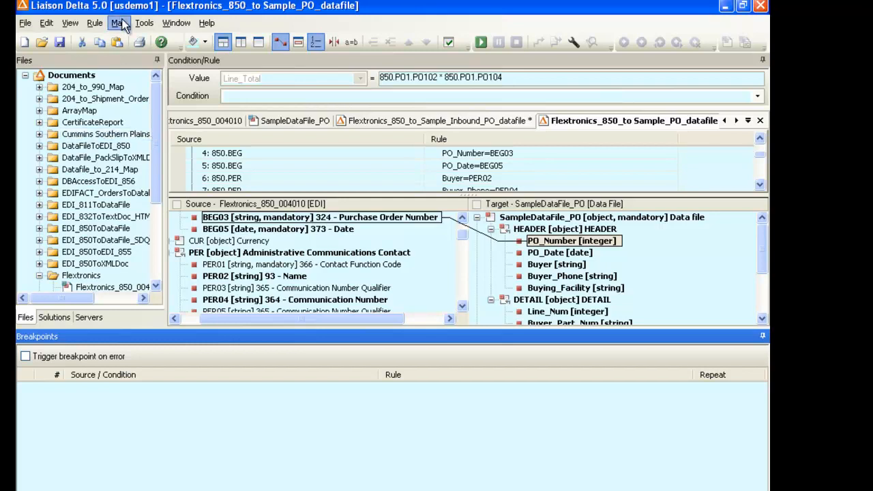
click(481, 41)
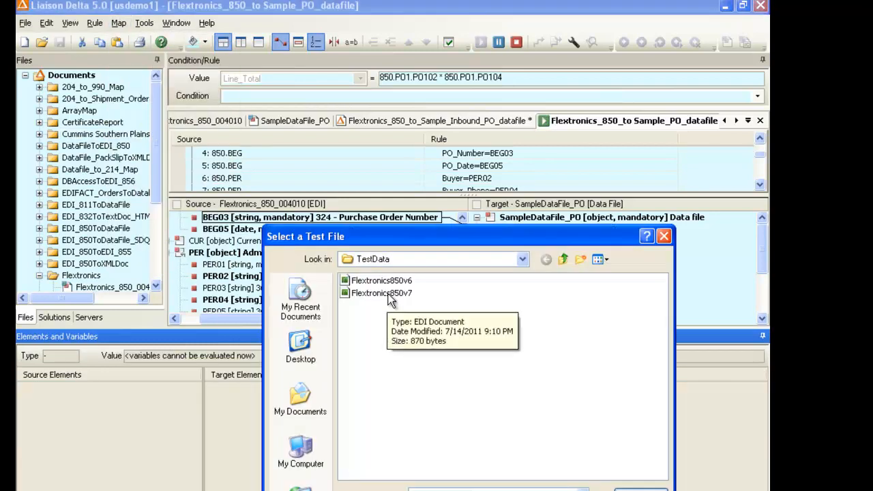
click(381, 293)
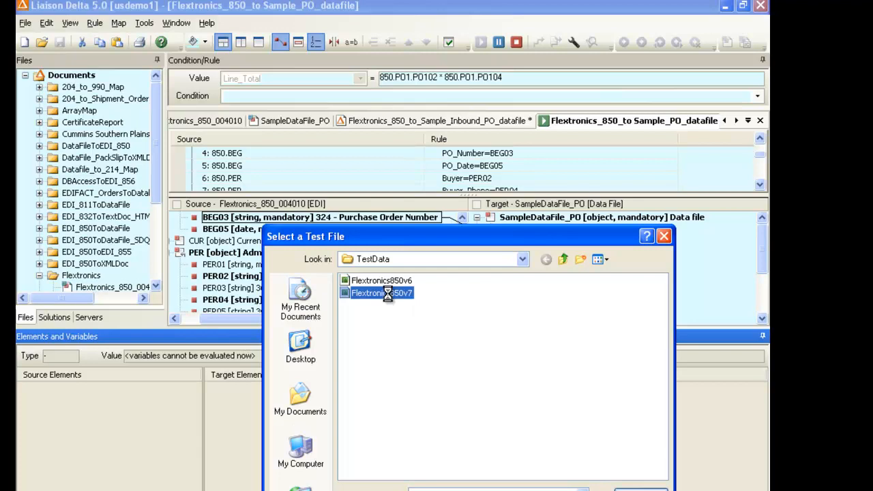
double_click(381, 293)
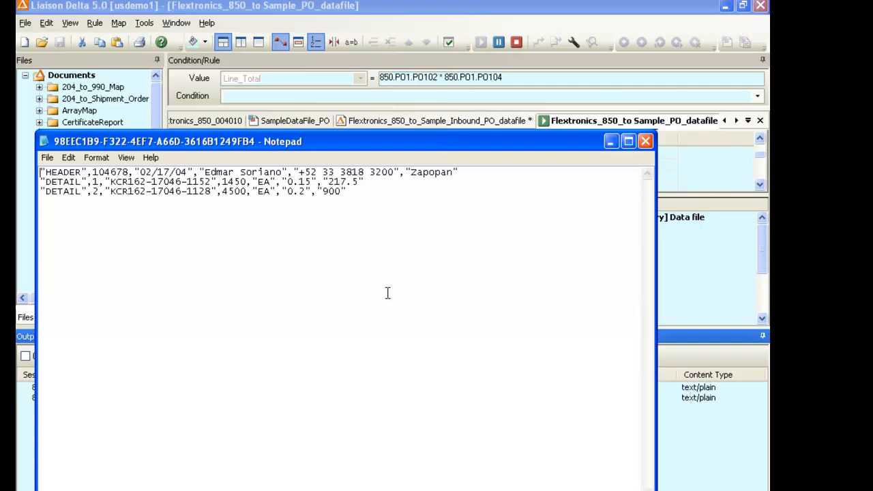
click(481, 42)
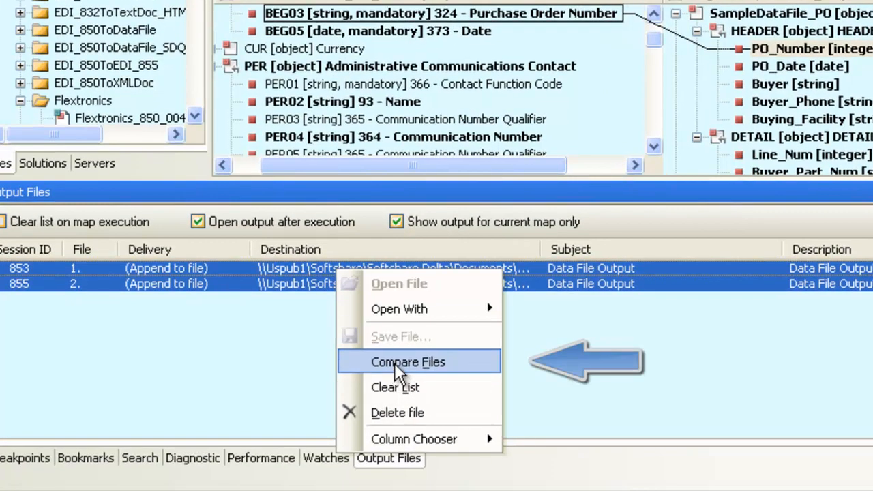
Compare the two test run output files.
click(408, 362)
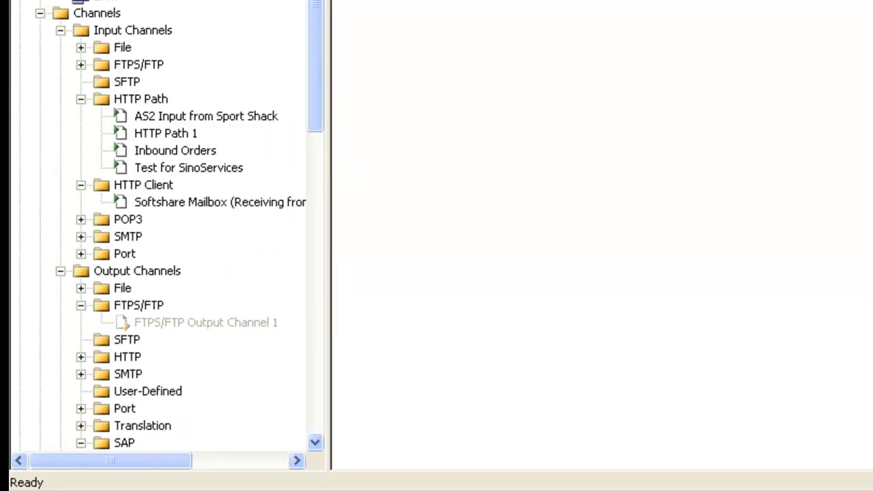
Open the AS2 Drop - Flextronics HTTP Path properties and view its Routing tab.
click(220, 48)
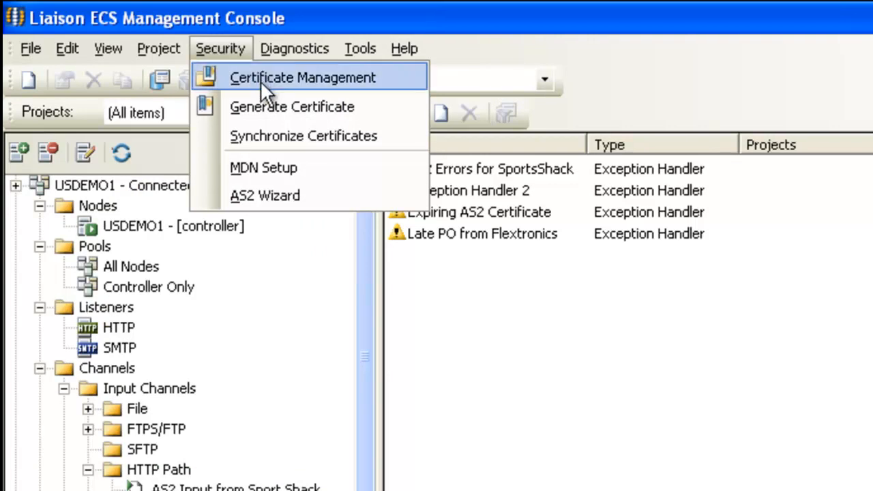
mouse_move(266, 102)
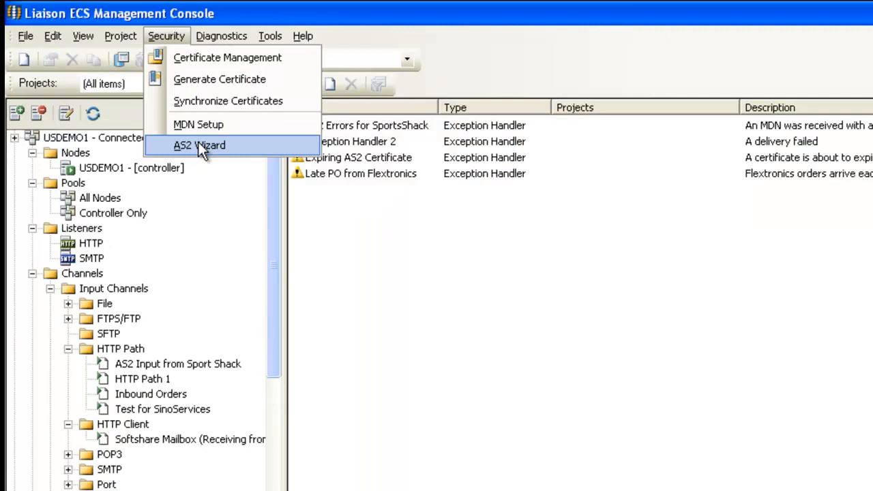
click(199, 145)
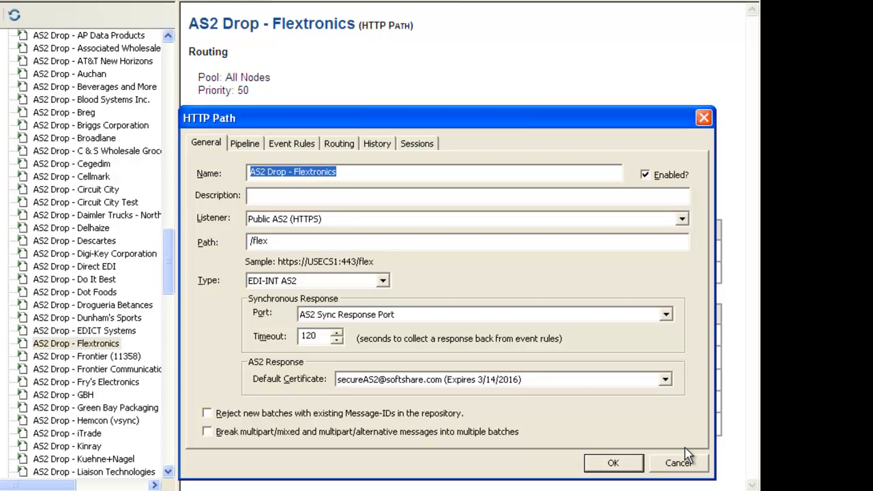
click(339, 143)
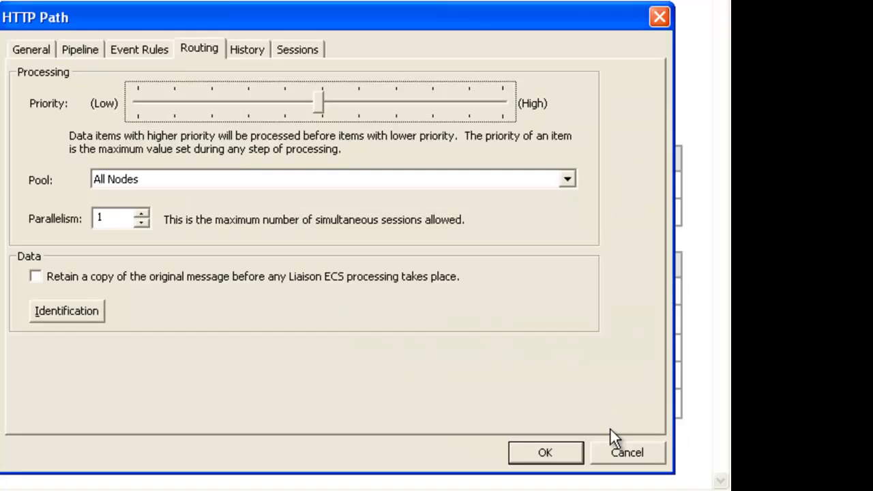